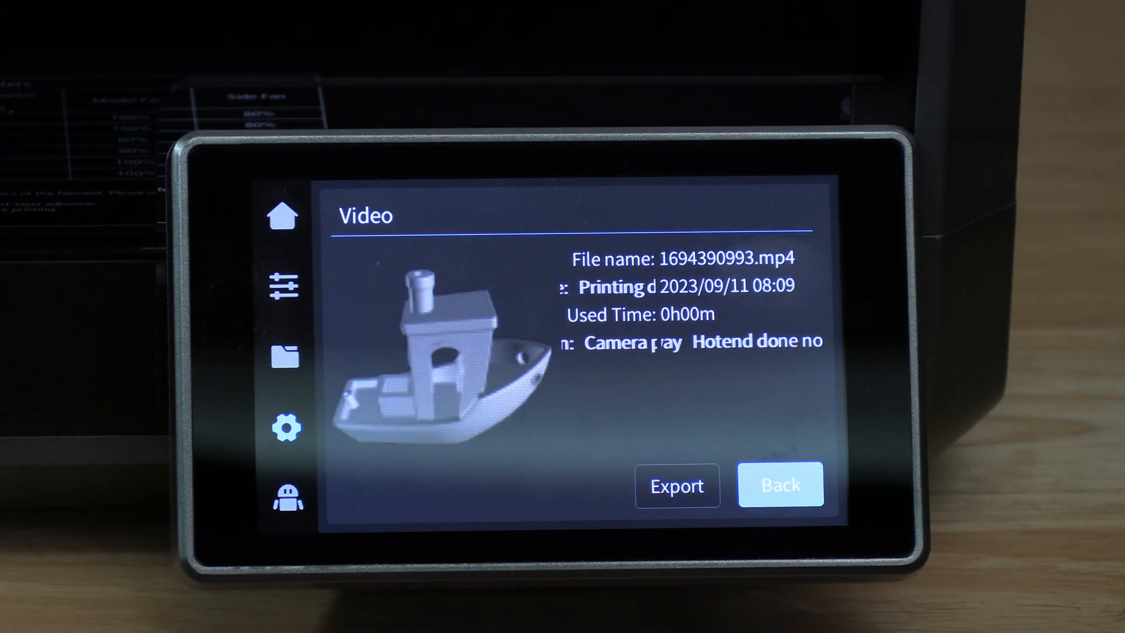
Step: Export the Benchy time-lapse file 1694390993.mp4 from its Video details screen
{"action": "left_click", "coordinate": [676, 486]}
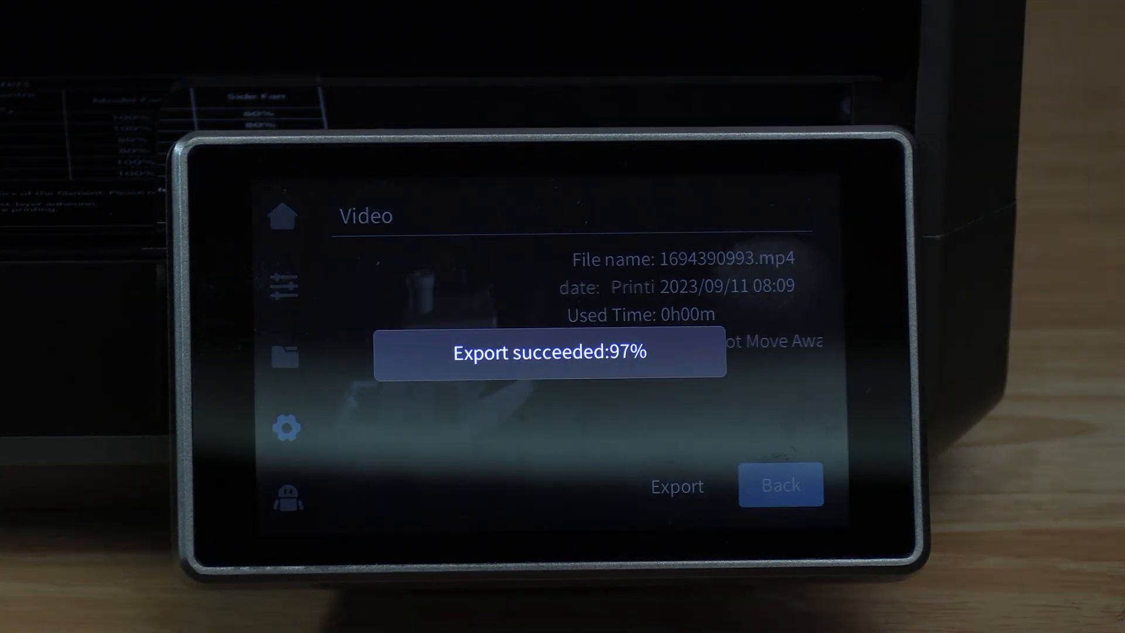